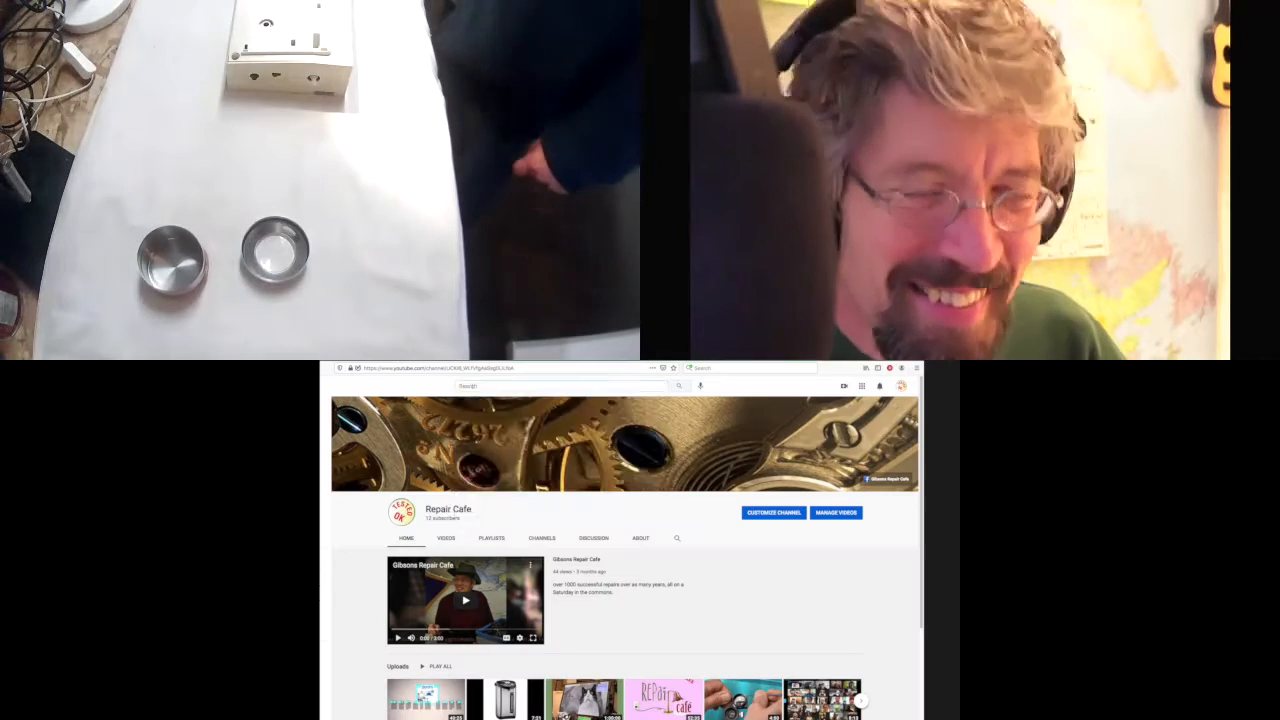
text(sheffield collectable knives)
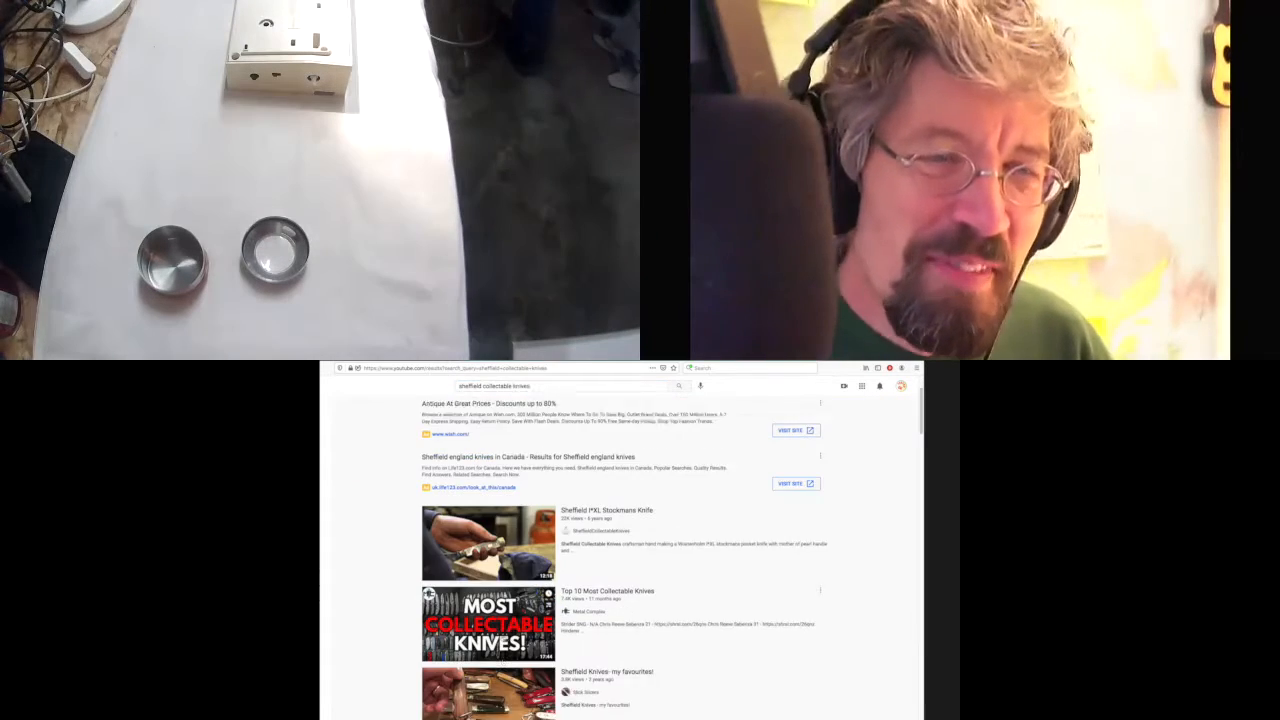
scroll(down, 3)
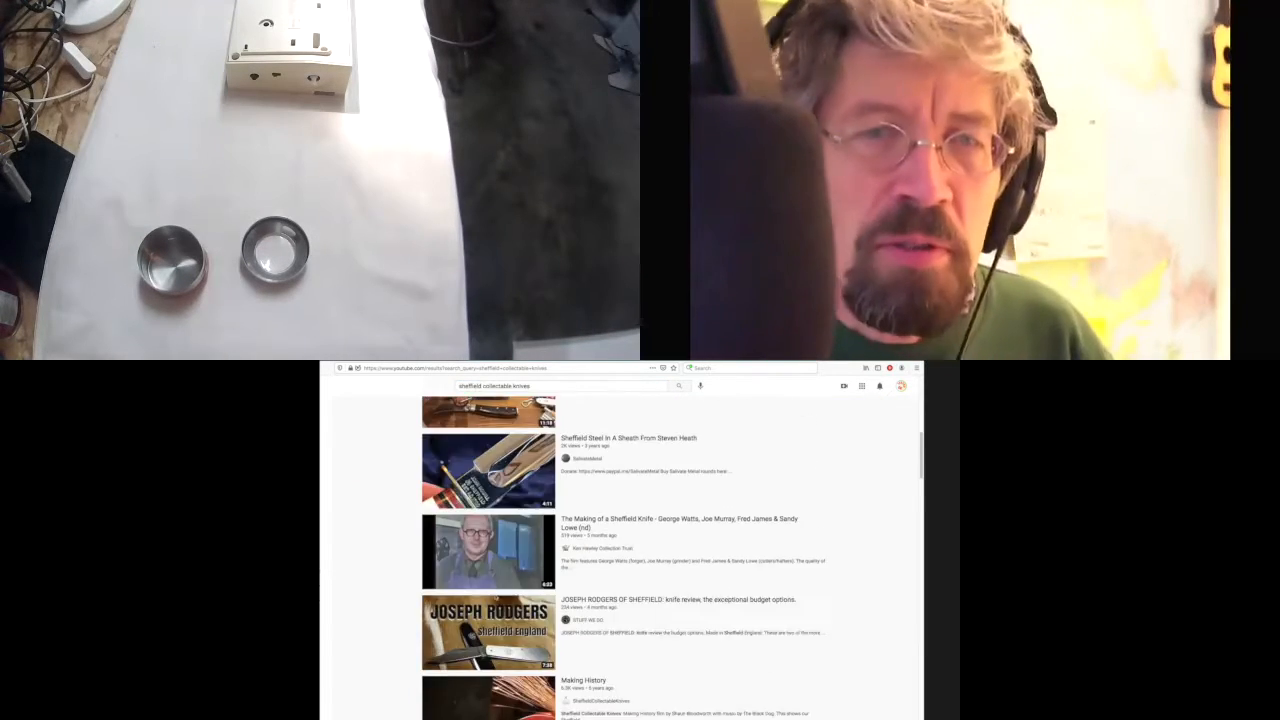